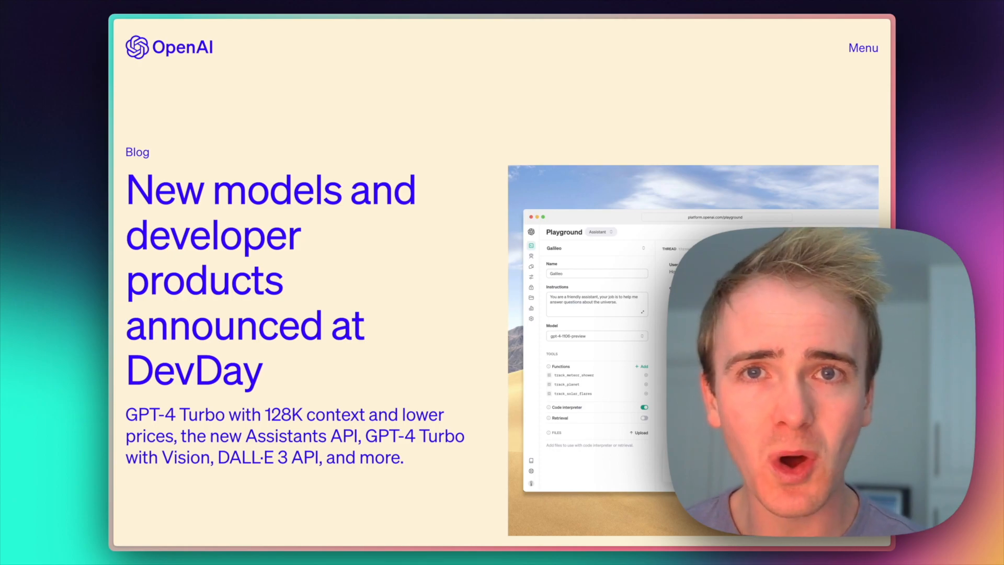
Scroll the DevDay post down to the GPT-4 Turbo 128K context and function calling sections.
scroll("down", 3)
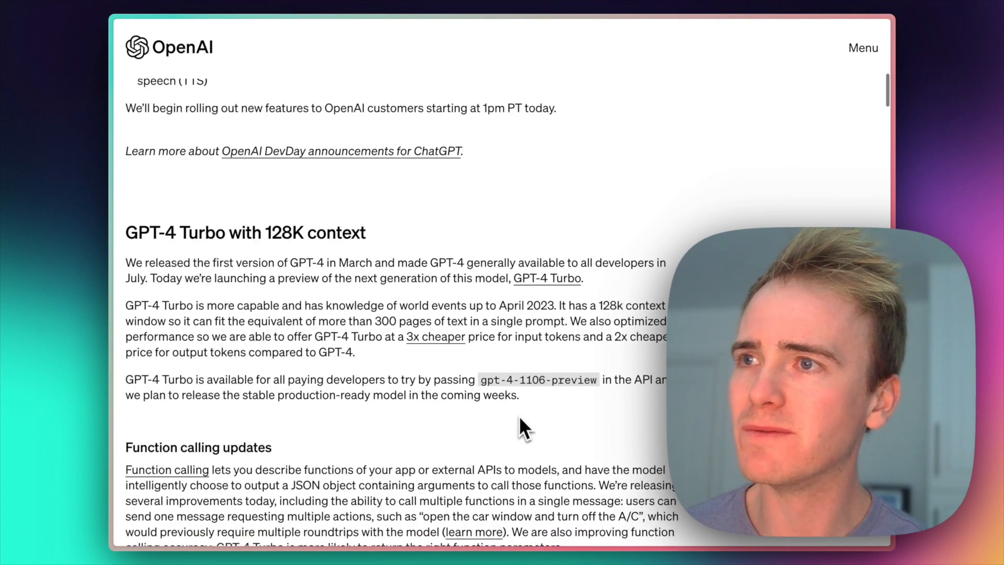
scroll("down", 3)
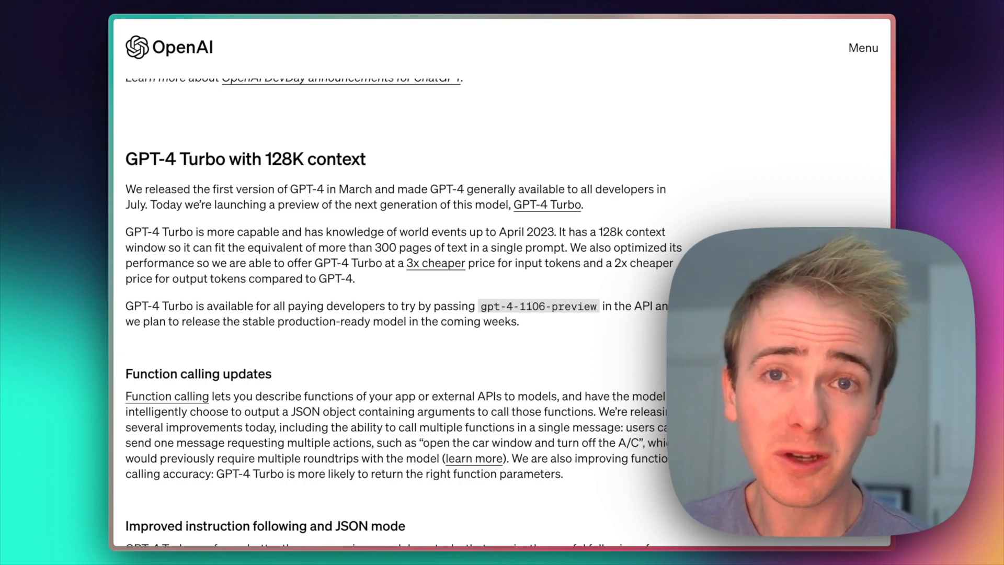
mouse_move(657, 485)
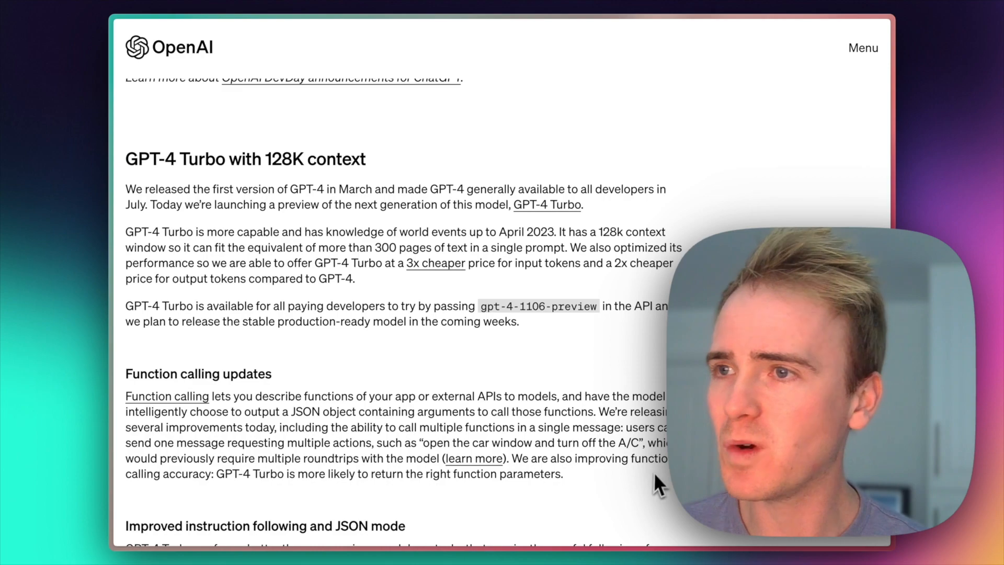
Scroll on through JSON mode, reproducible outputs and log probabilities to Updated GPT-3.5 Turbo.
scroll("down", 3)
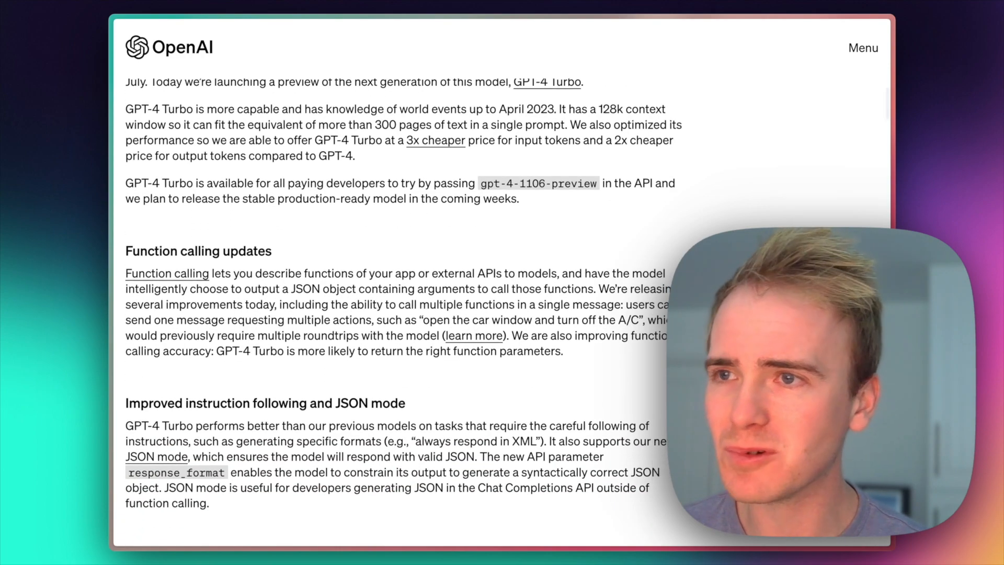
scroll("down", 3)
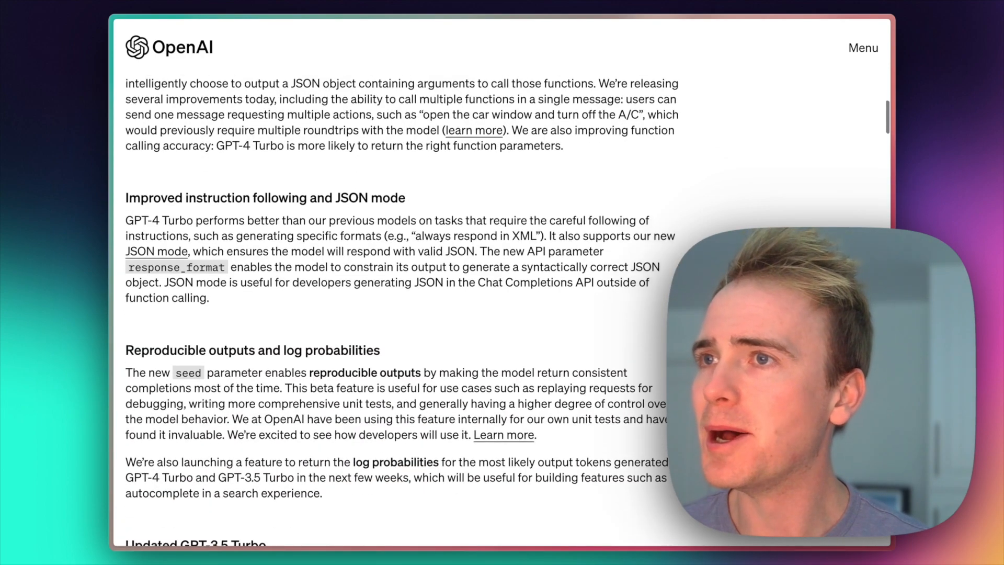
scroll("down", 3)
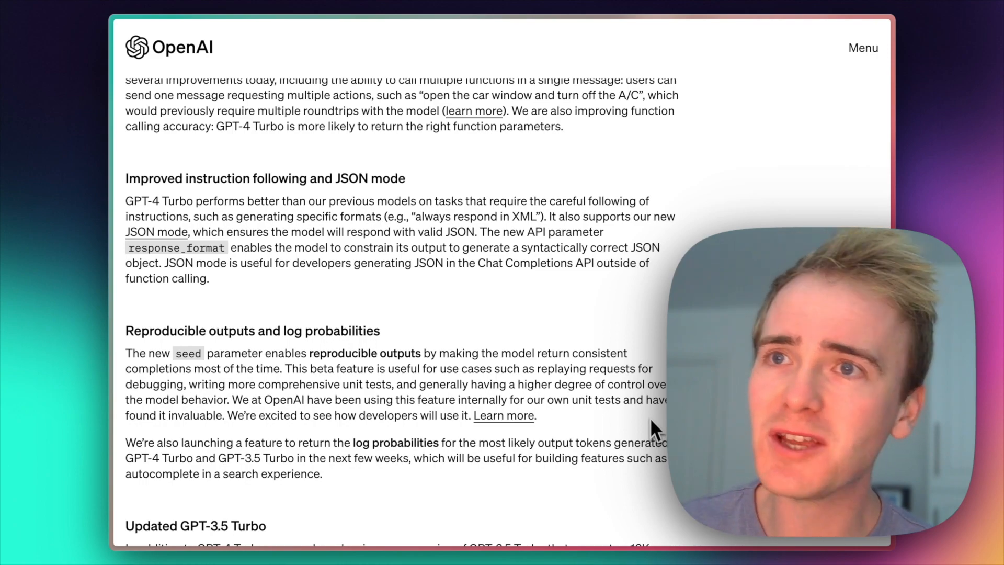
scroll("down", 3)
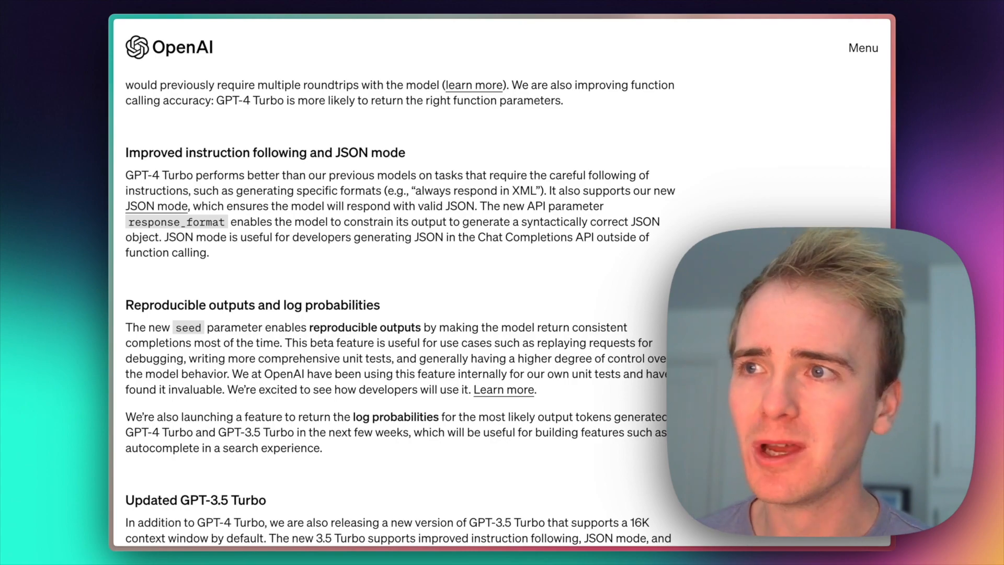
scroll("down", 3)
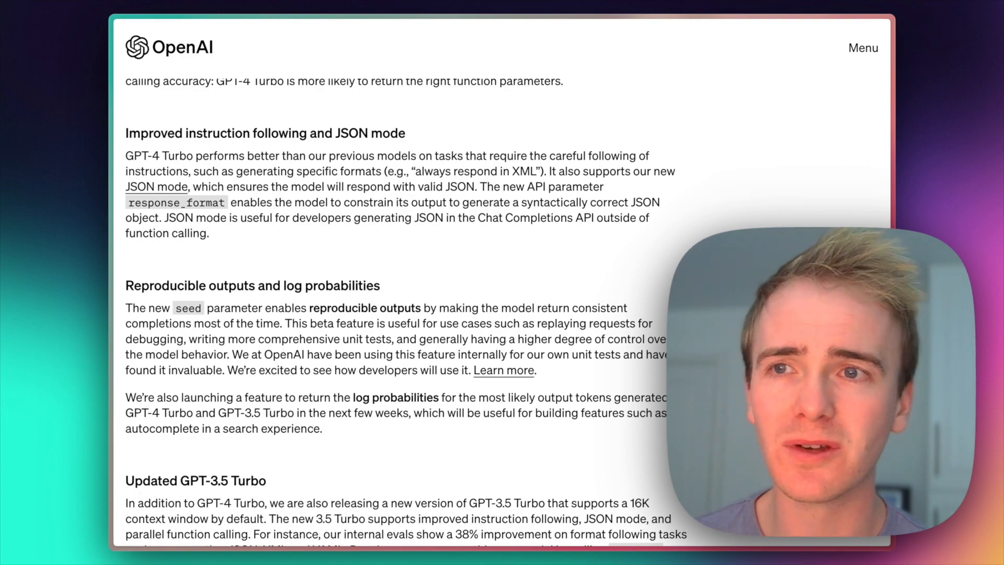
Scroll through Updated GPT-3.5 Turbo to the Assistants API, Retrieval, and Code Interpreter tool list.
scroll("down", 3)
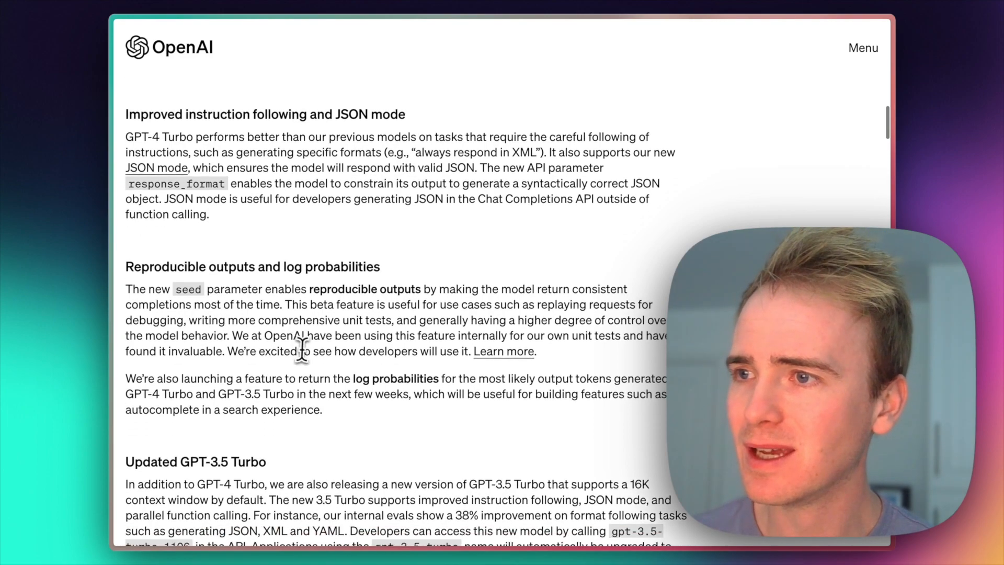
scroll("down", 3)
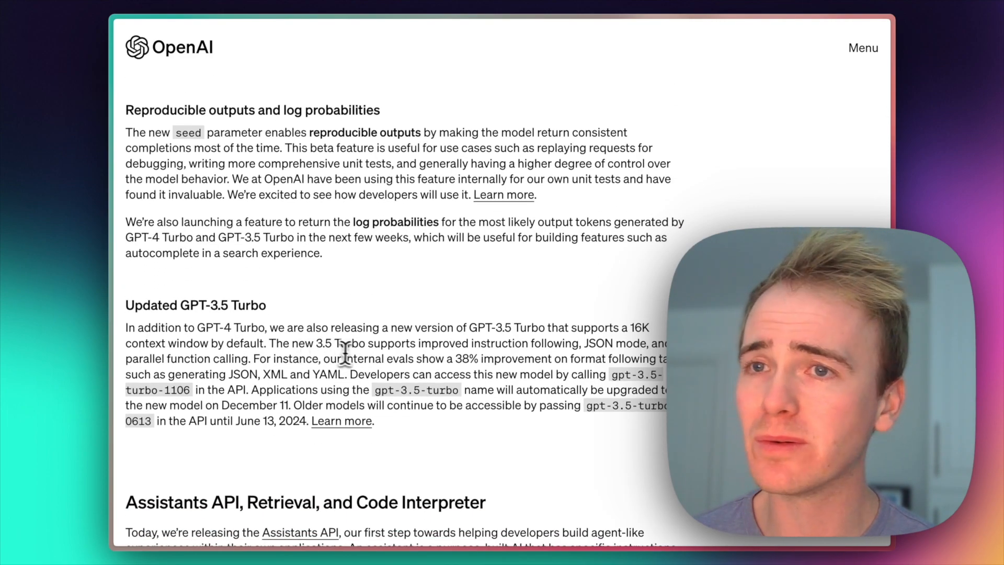
scroll("down", 3)
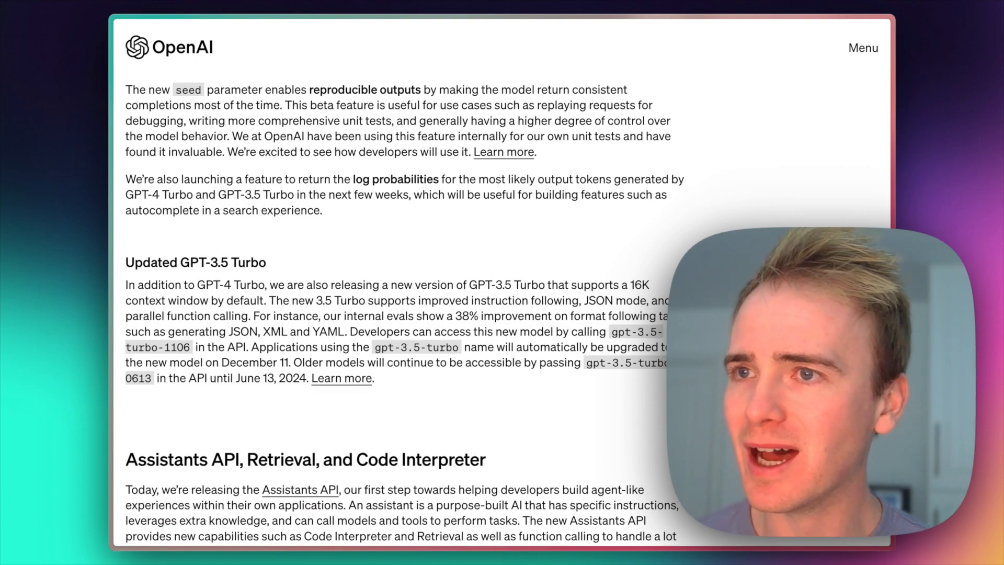
scroll("down", 3)
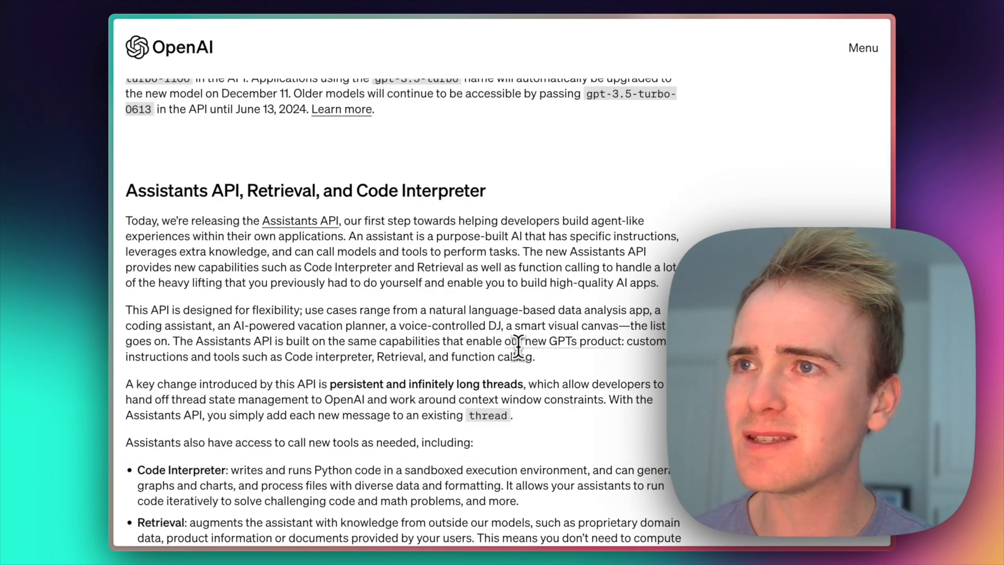
scroll("down", 3)
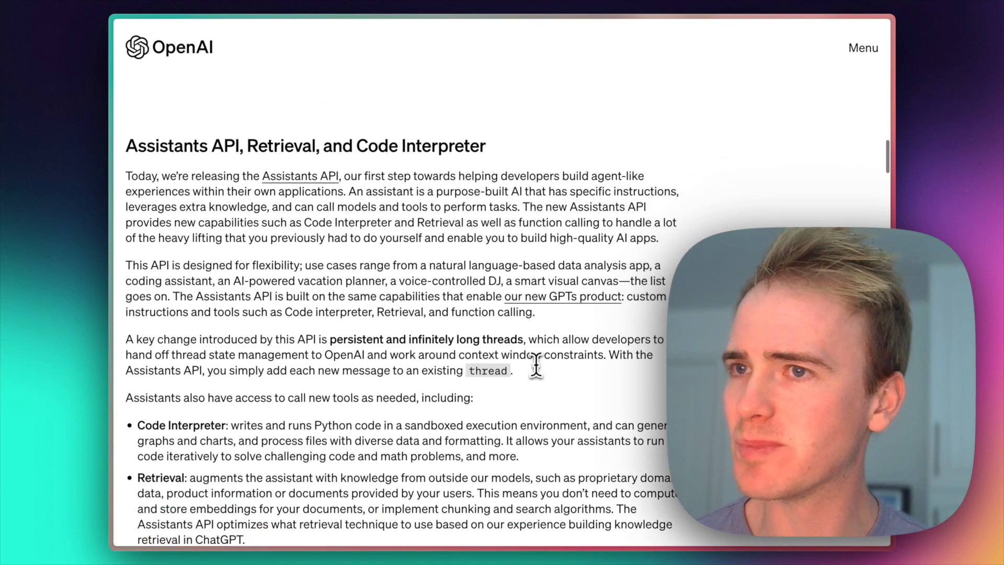
scroll("down", 3)
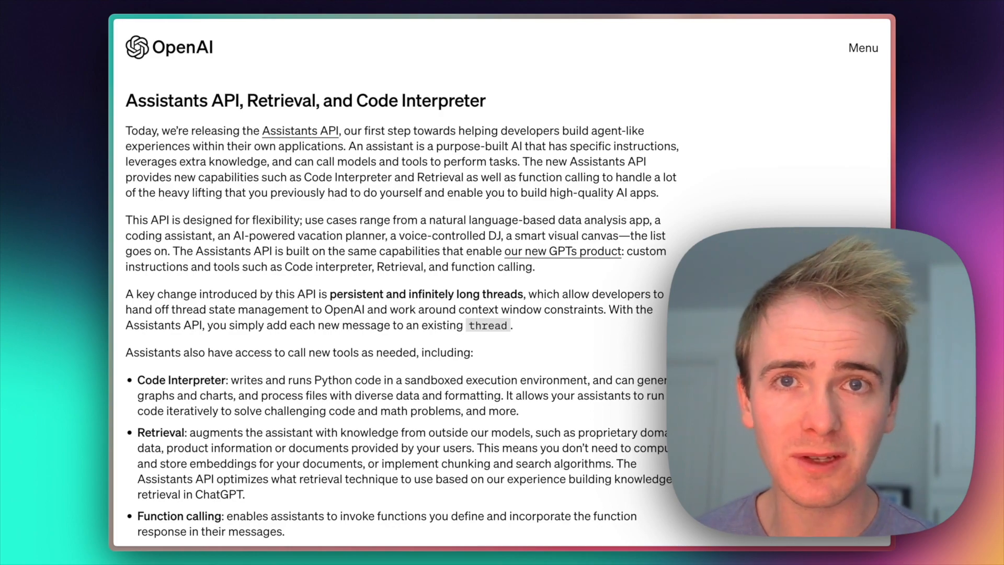
Scroll past GPT-4 Turbo with vision and DALL·E 3 to the Text-to-speech voice samples.
scroll("down", 3)
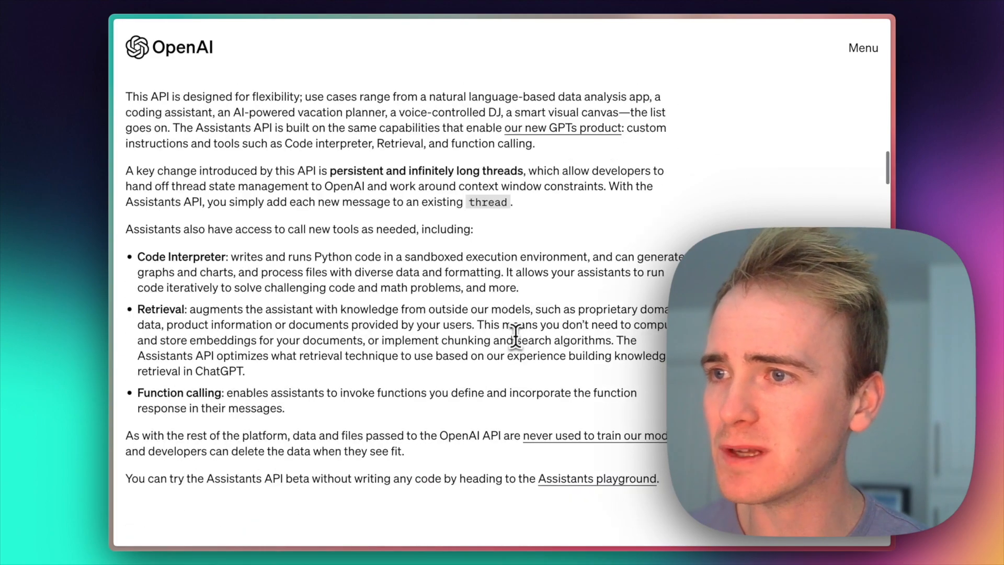
scroll("down", 3)
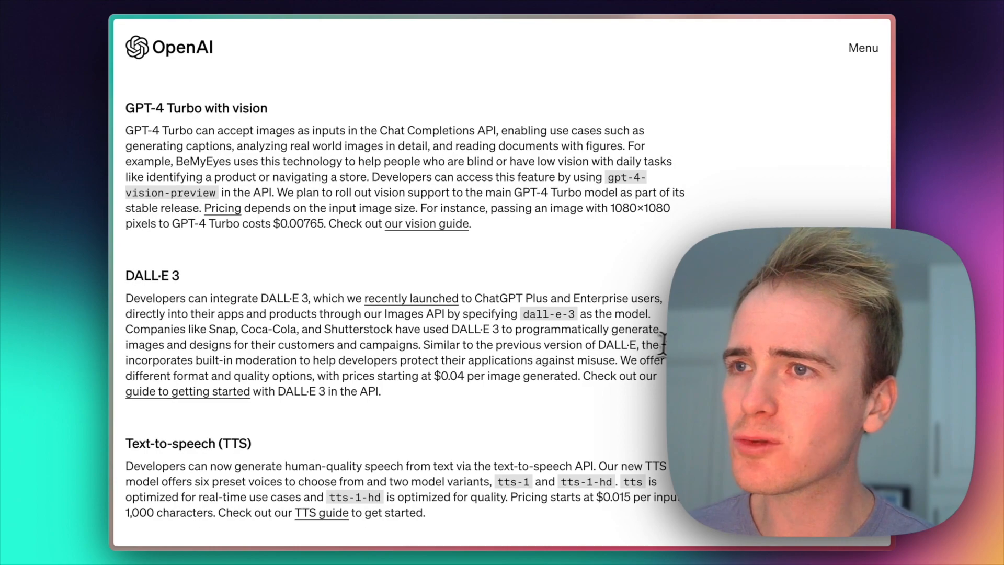
scroll("down", 3)
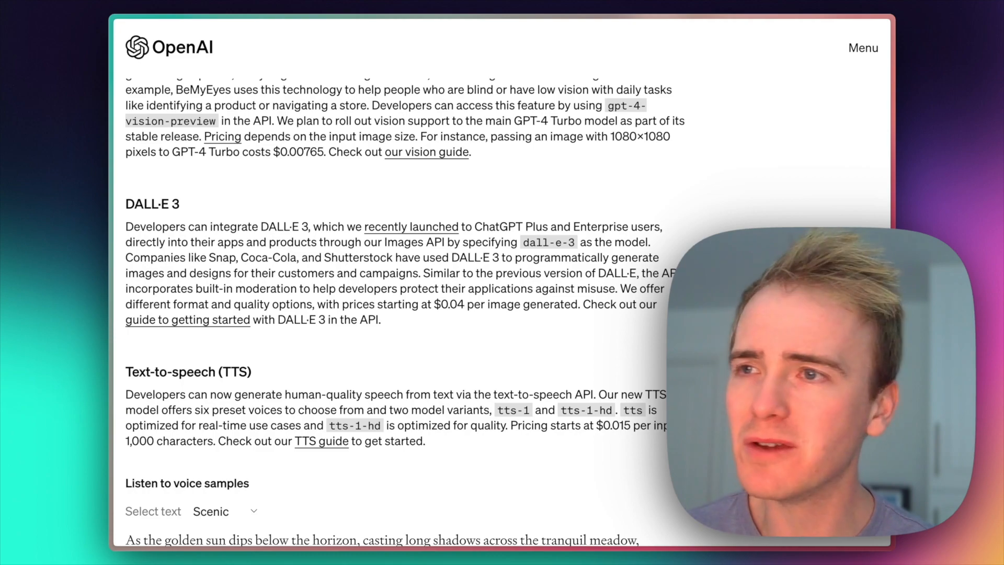
Scroll past the voice sample player toward Model customization and GPT-4 fine tuning.
scroll("down", 3)
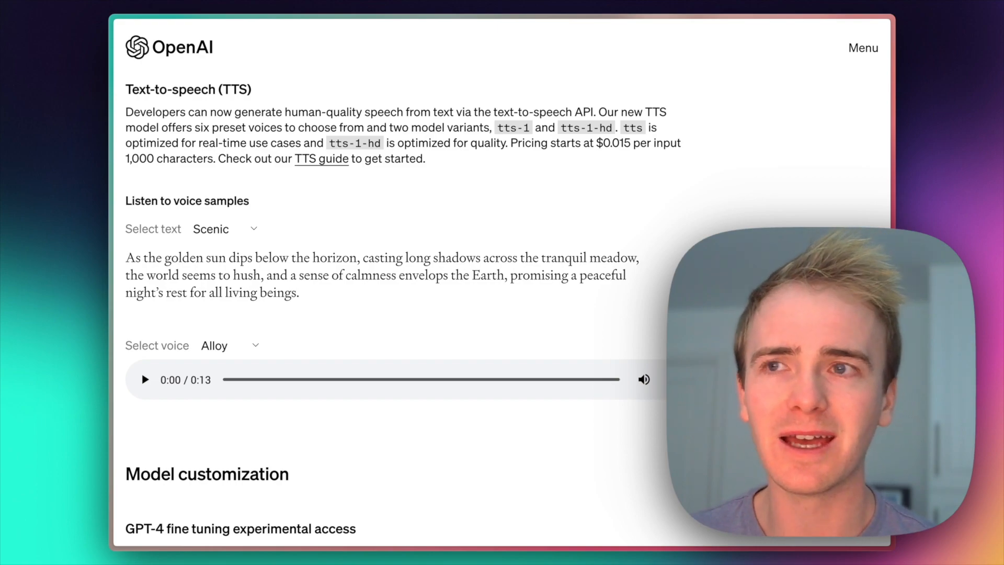
mouse_move(258, 355)
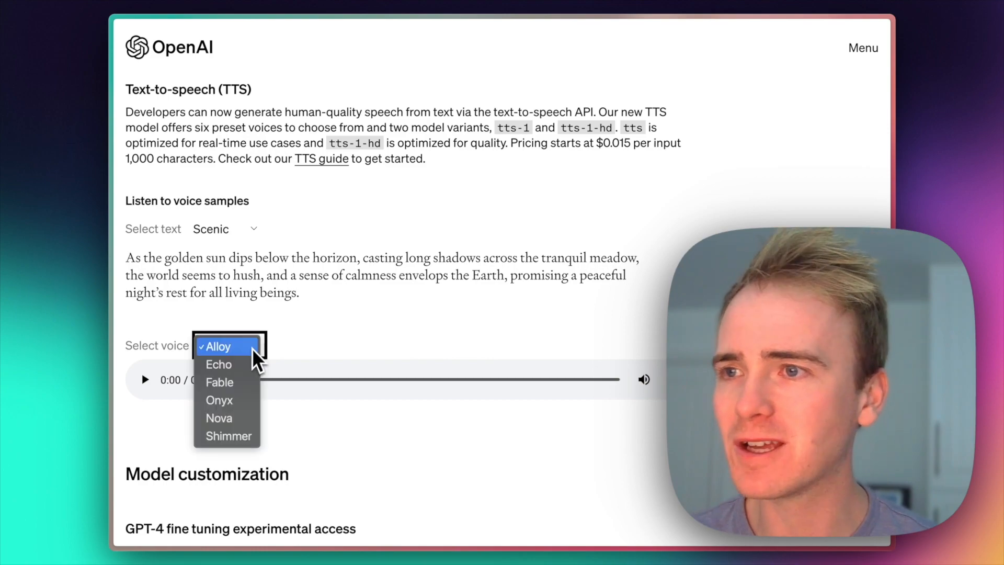
Select the Onyx voice, play the Scenic sample, and pause it at 0:06.
left_click(219, 400)
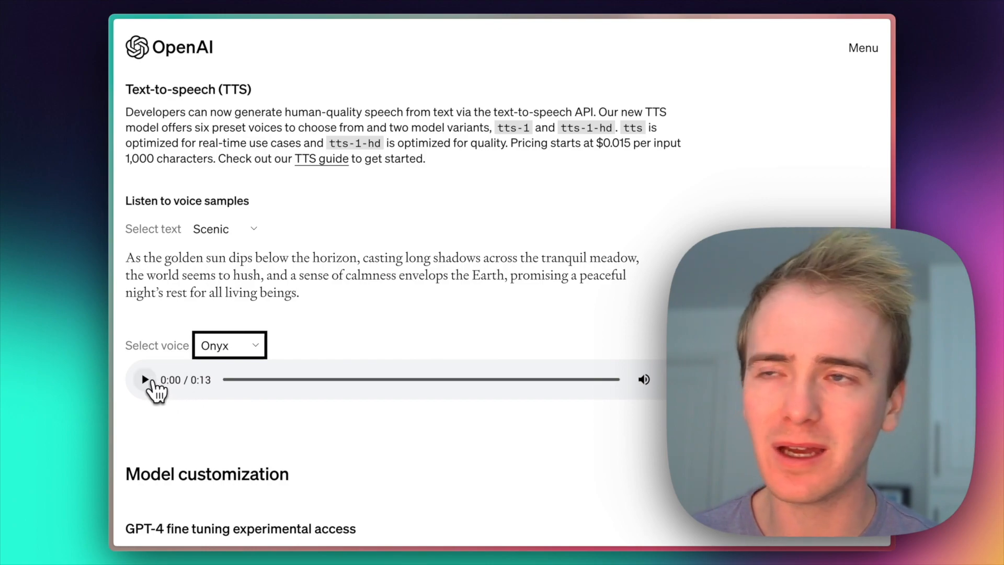
left_click(145, 380)
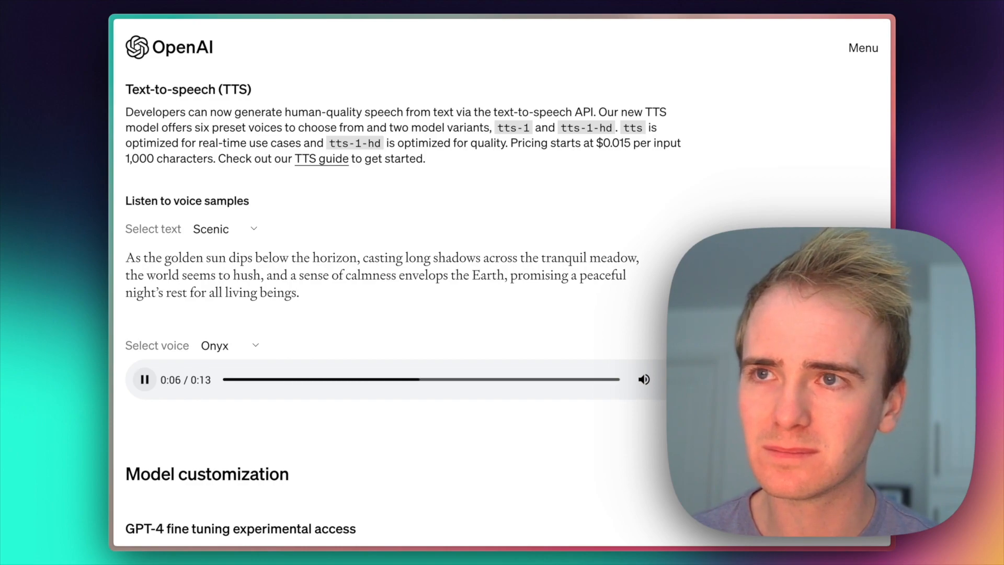
left_click(144, 379)
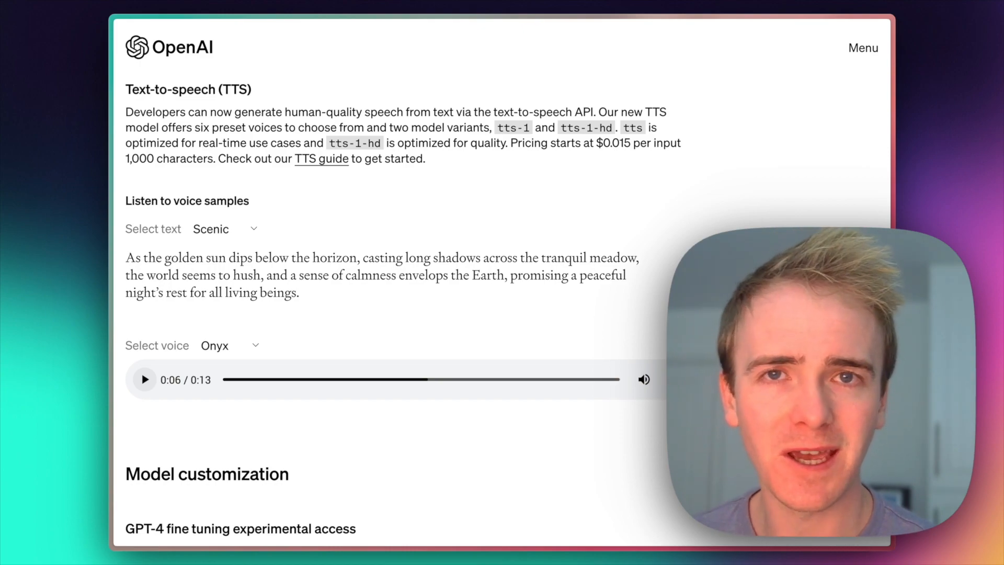
Scroll through pricing, rate limits, Copyright Shield and Whisper v3 to the article's end.
scroll("down", 3)
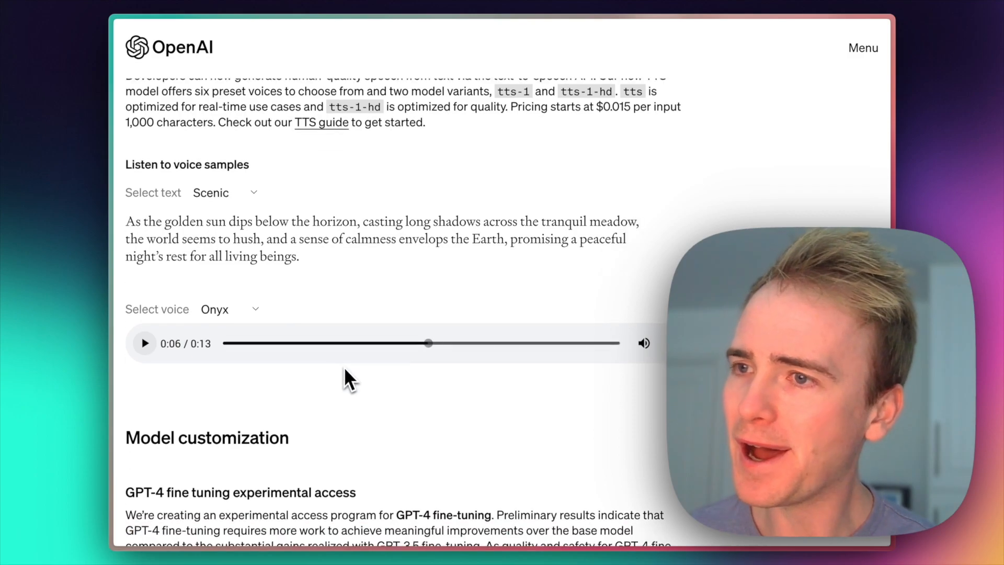
scroll("down", 3)
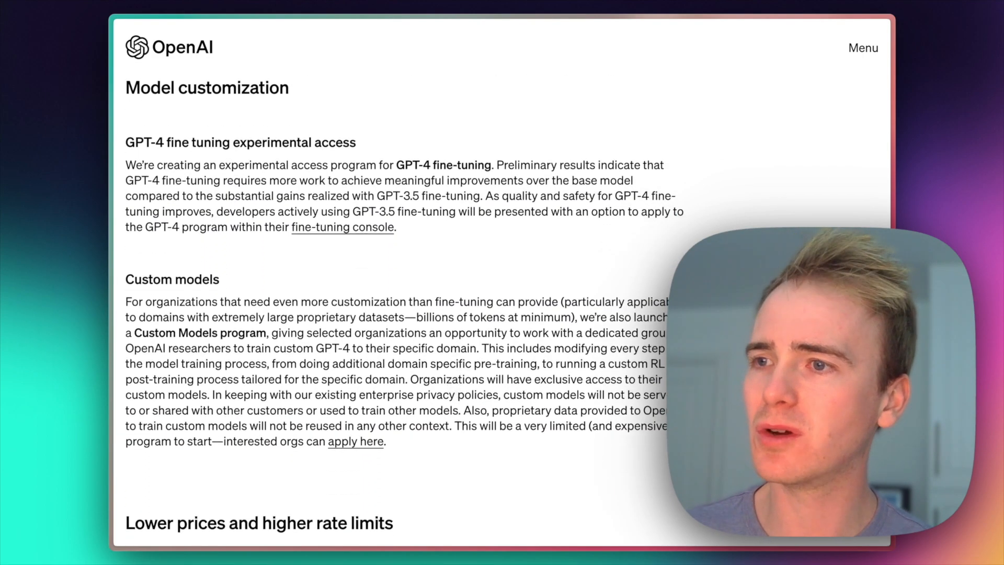
scroll("down", 3)
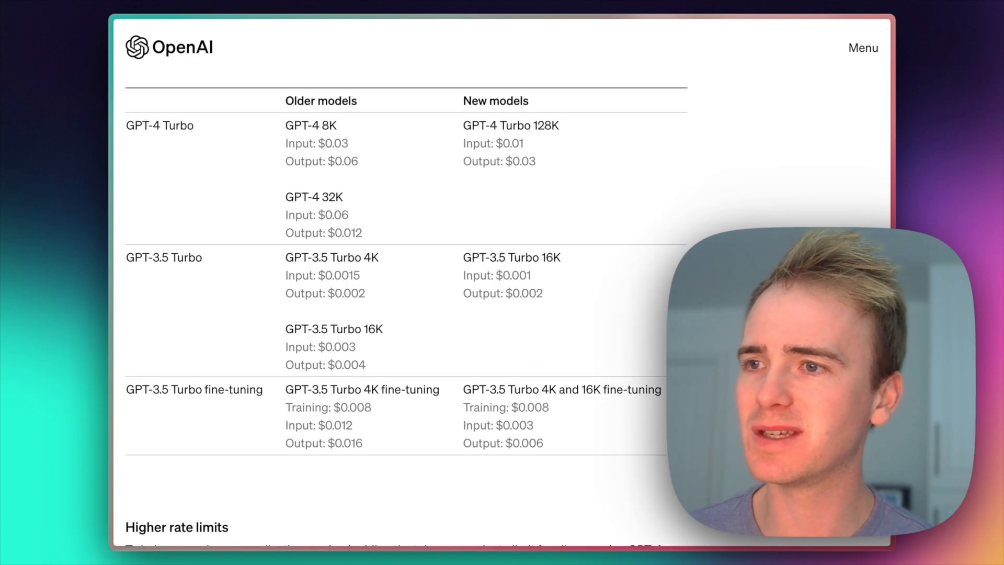
scroll("down", 3)
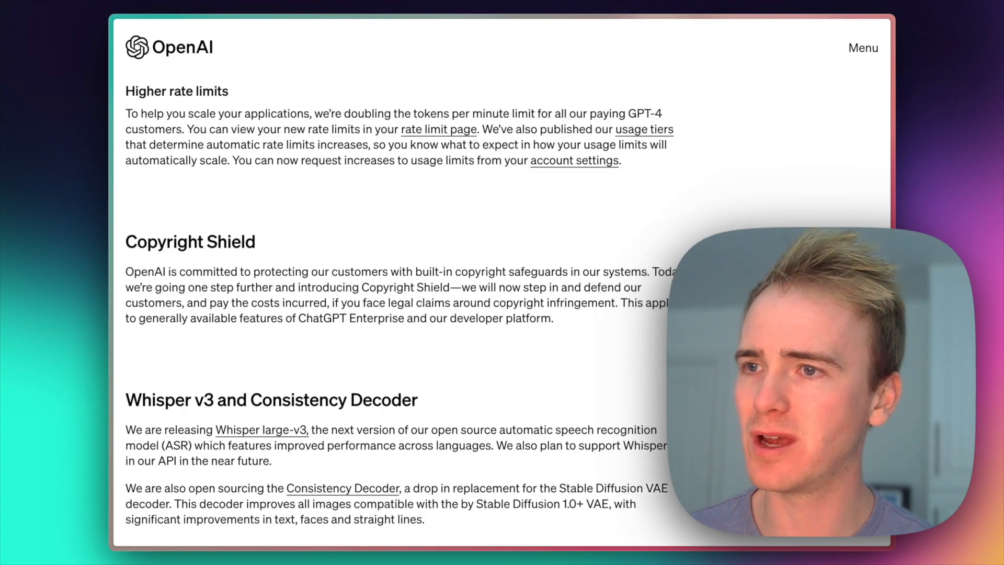
scroll("down", 3)
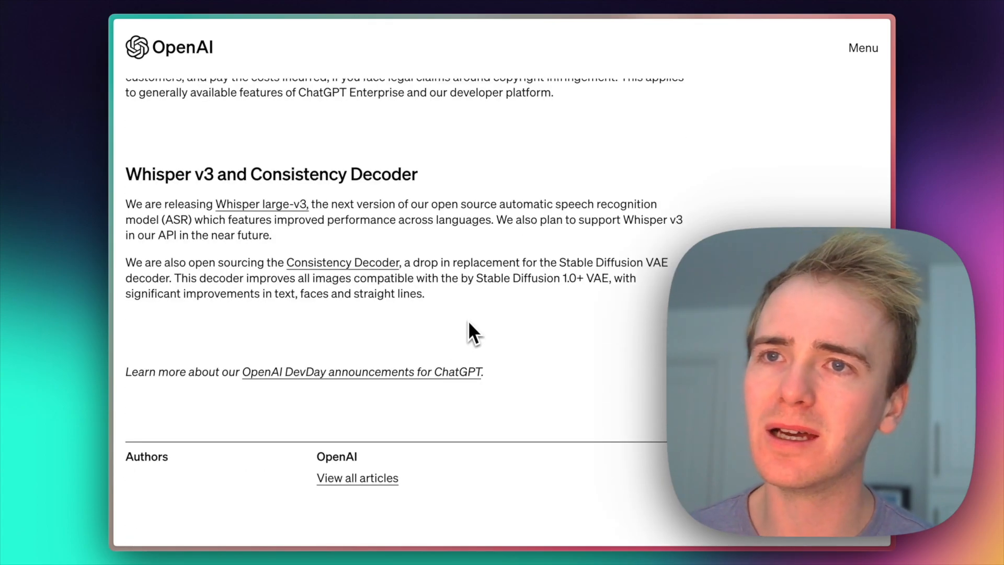